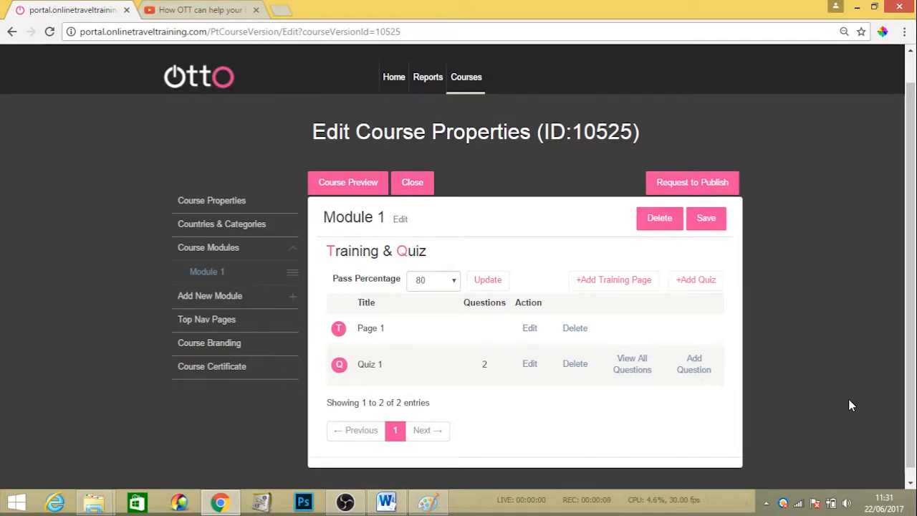
{"action": "mouse_move", "coordinate": [419, 159]}
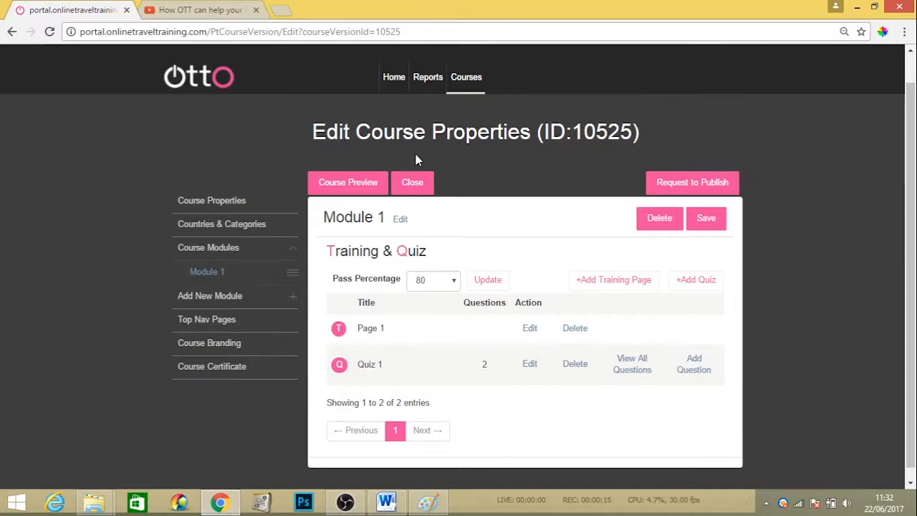
Preview the course as learners see it and load its 'home' top tab page.
{"action": "left_click", "coordinate": [346, 182]}
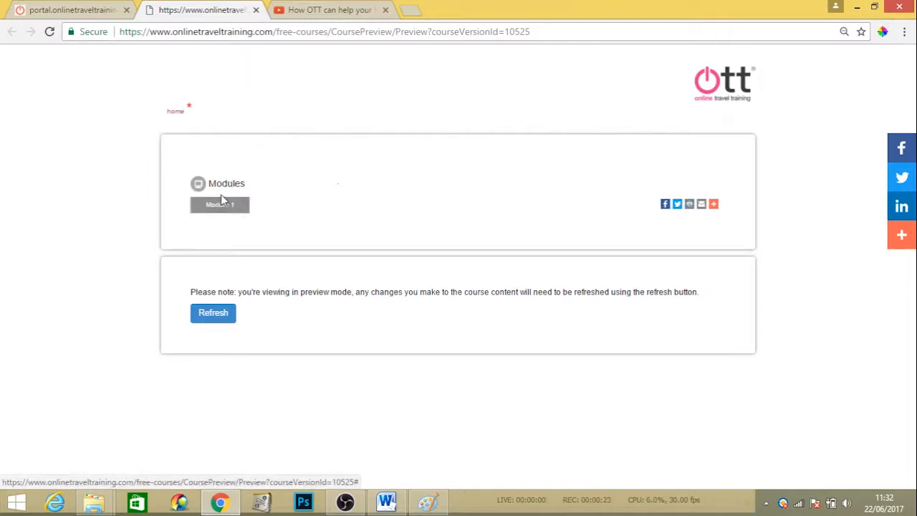
{"action": "mouse_move", "coordinate": [229, 207]}
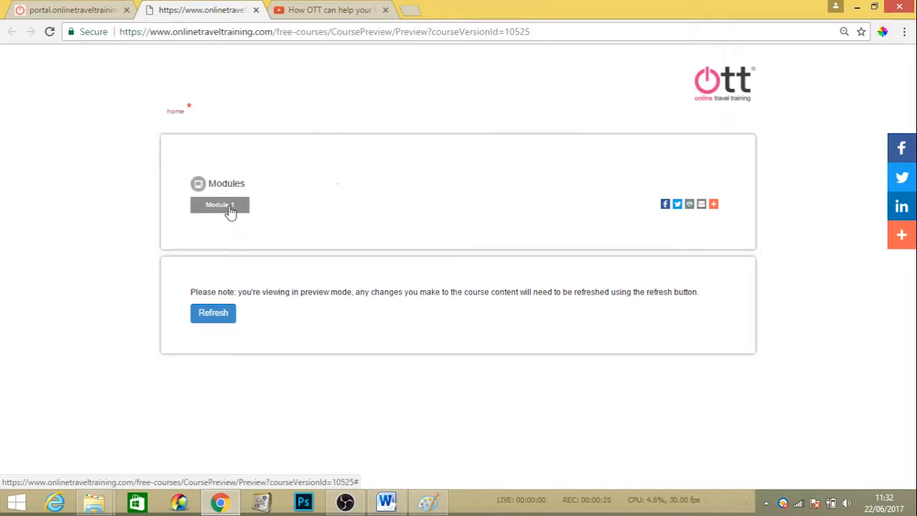
{"action": "mouse_move", "coordinate": [181, 132]}
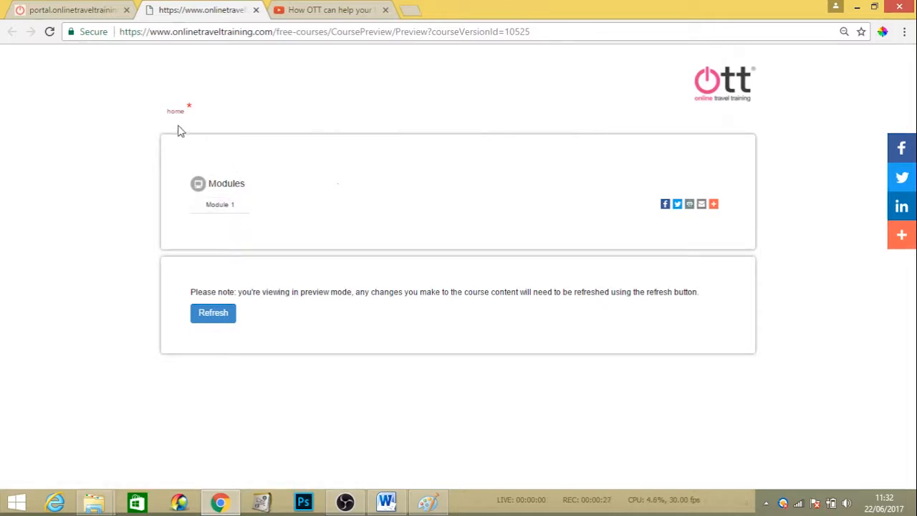
{"action": "mouse_move", "coordinate": [305, 112]}
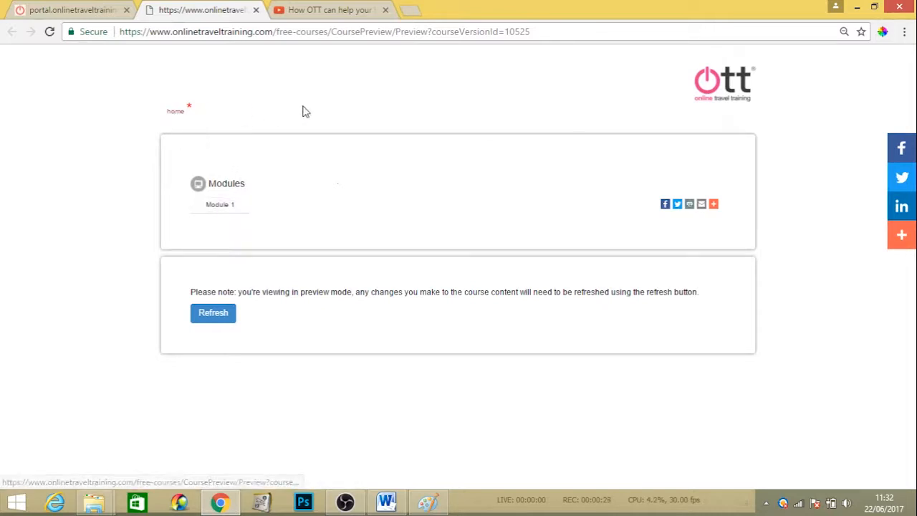
{"action": "mouse_move", "coordinate": [318, 107]}
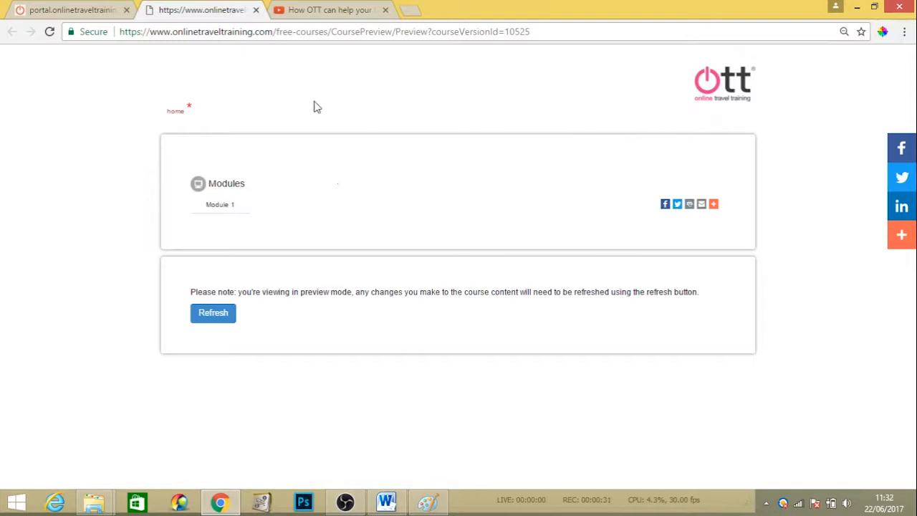
{"action": "mouse_move", "coordinate": [232, 99]}
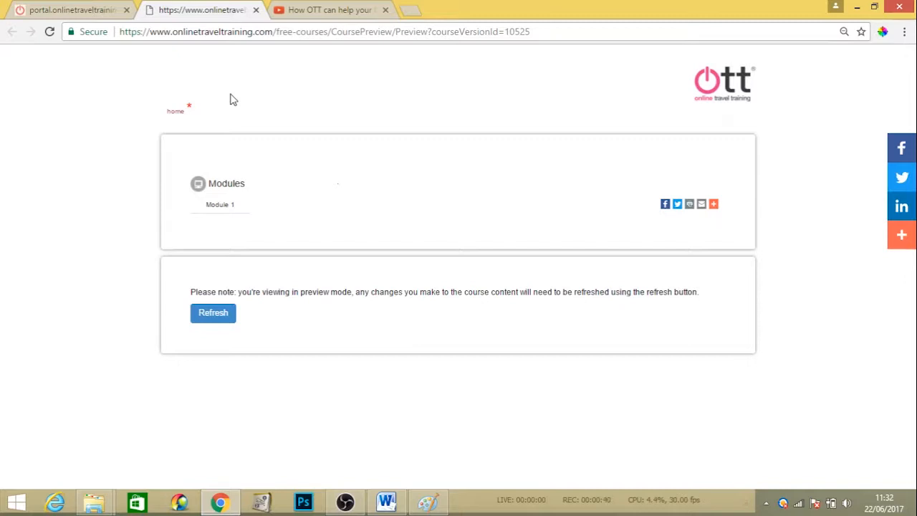
{"action": "mouse_move", "coordinate": [232, 115]}
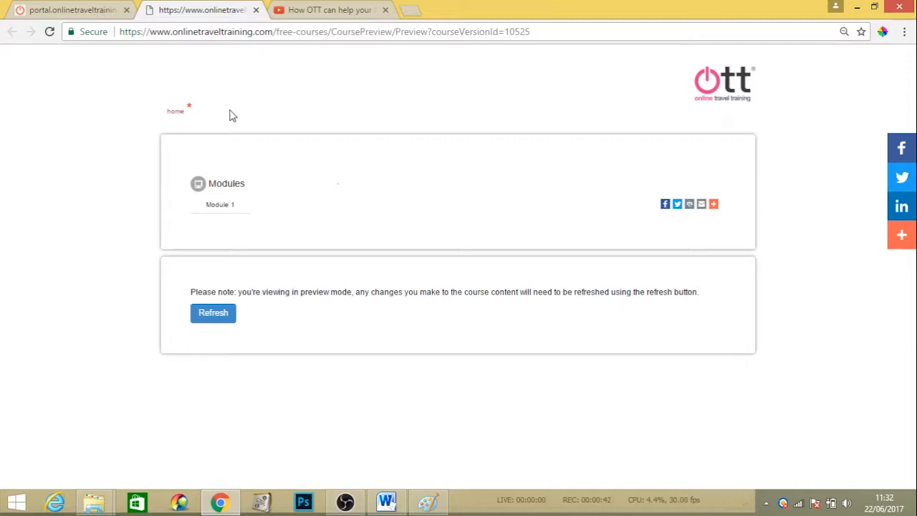
{"action": "mouse_move", "coordinate": [175, 112]}
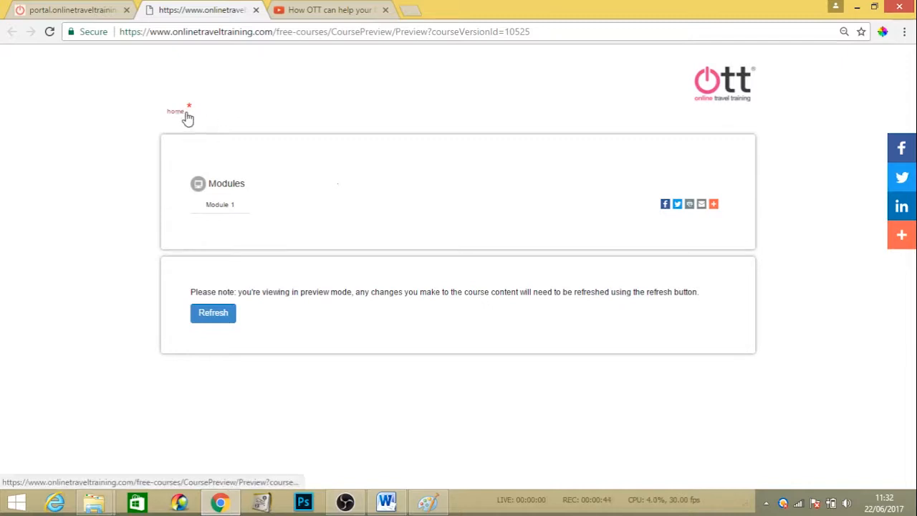
{"action": "left_click", "coordinate": [175, 111]}
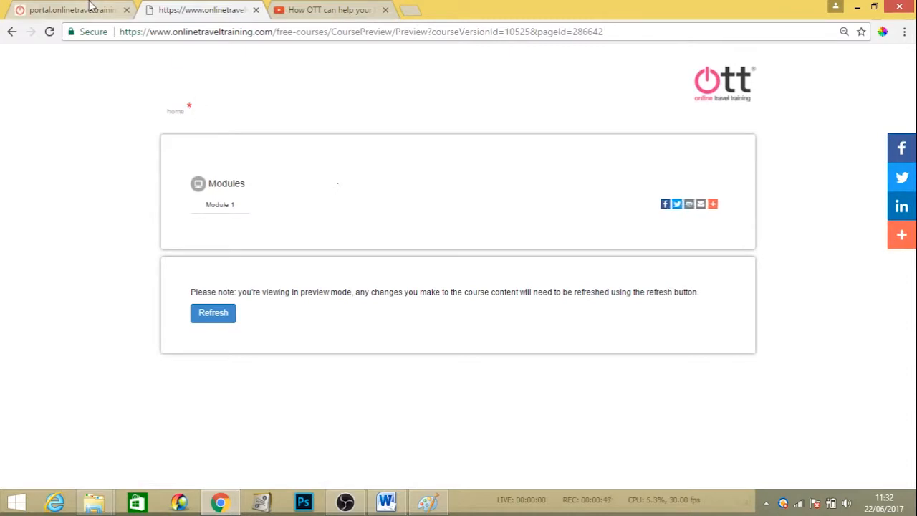
Return to the course editor and show the Top Nav Pages list with its single 'home' page.
{"action": "left_click", "coordinate": [69, 8]}
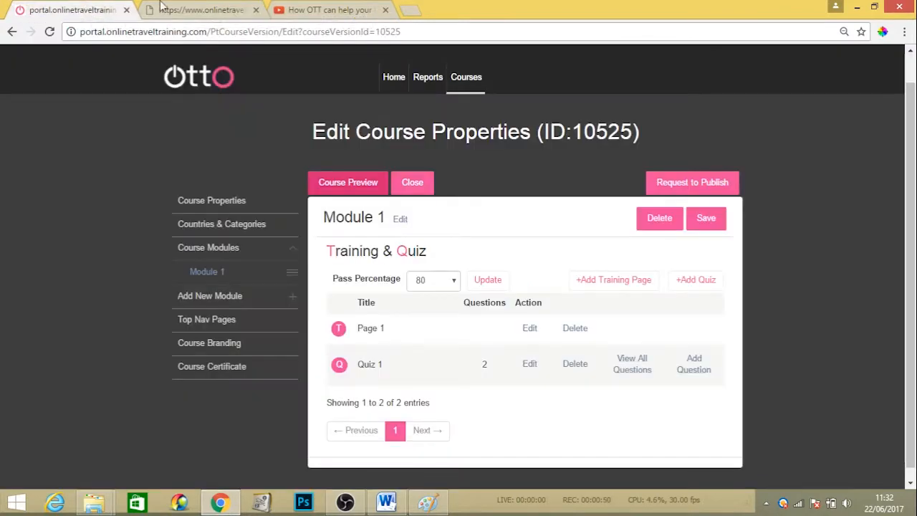
{"action": "mouse_move", "coordinate": [207, 318]}
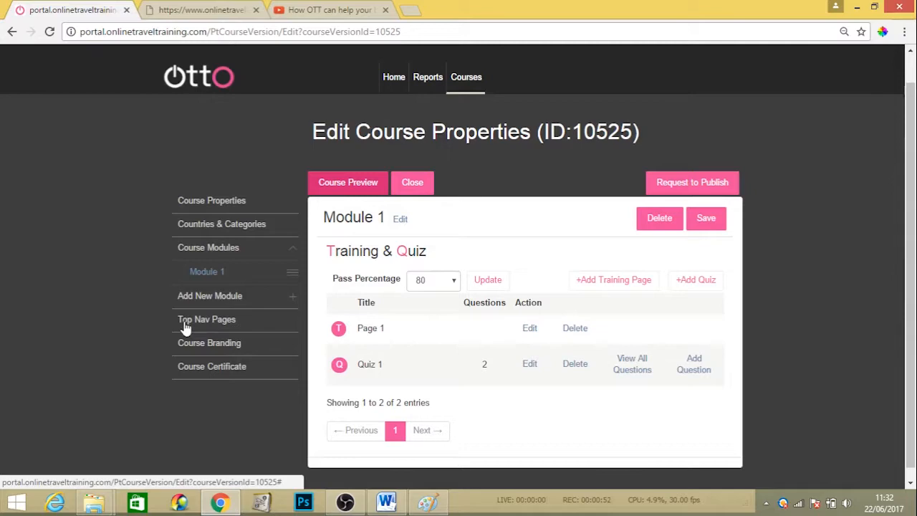
{"action": "mouse_move", "coordinate": [228, 324]}
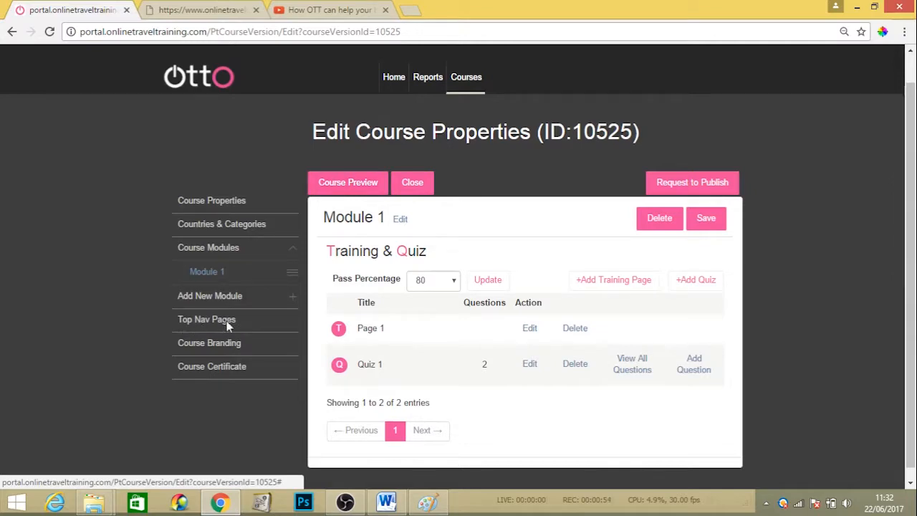
{"action": "left_click", "coordinate": [206, 318]}
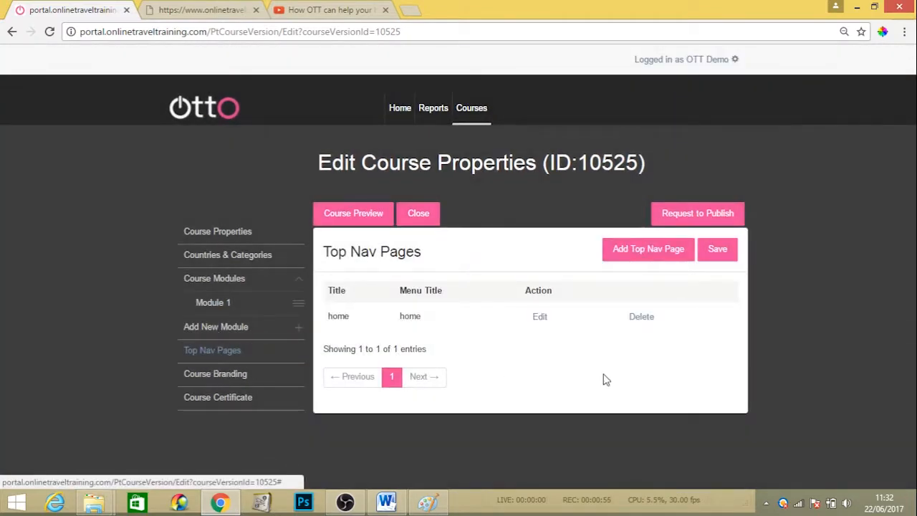
{"action": "mouse_move", "coordinate": [420, 344]}
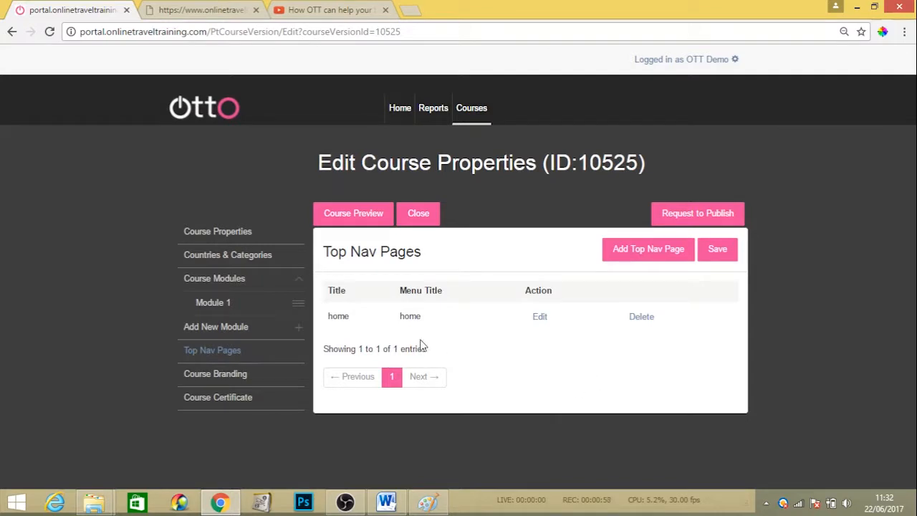
{"action": "left_click", "coordinate": [410, 317]}
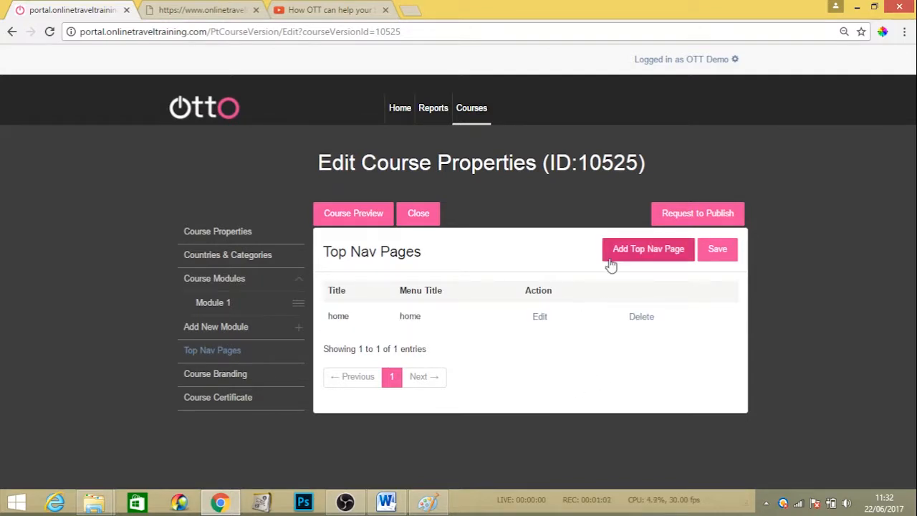
Start a new top nav page with title and menu title 'Test 1'.
{"action": "left_click", "coordinate": [648, 249]}
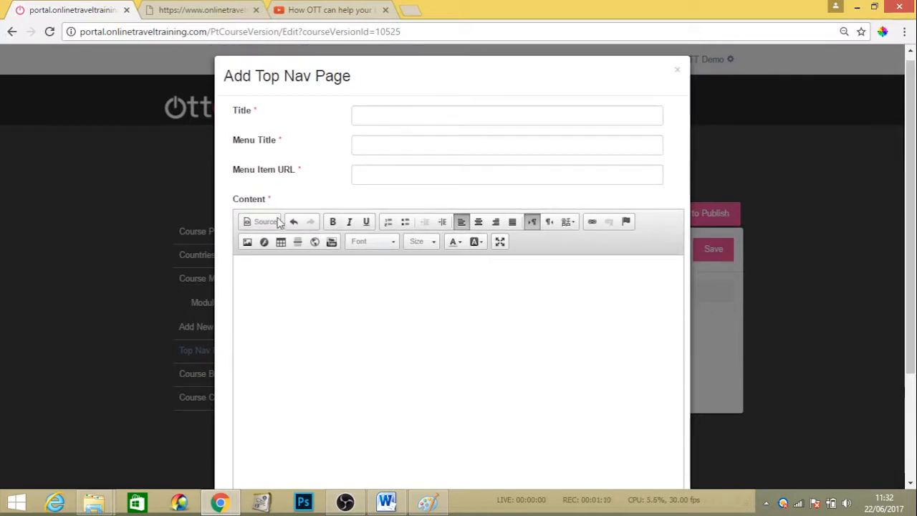
{"action": "mouse_move", "coordinate": [635, 260]}
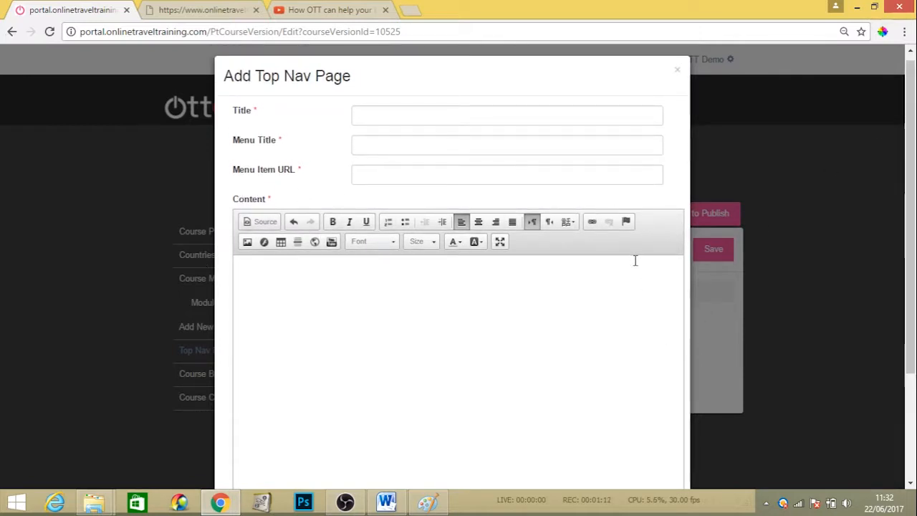
{"action": "mouse_move", "coordinate": [341, 344]}
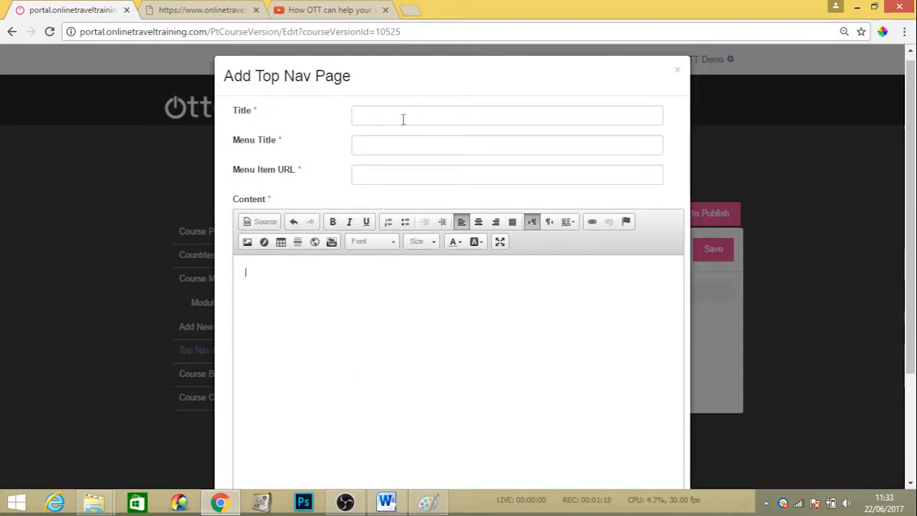
{"action": "left_click", "coordinate": [507, 175]}
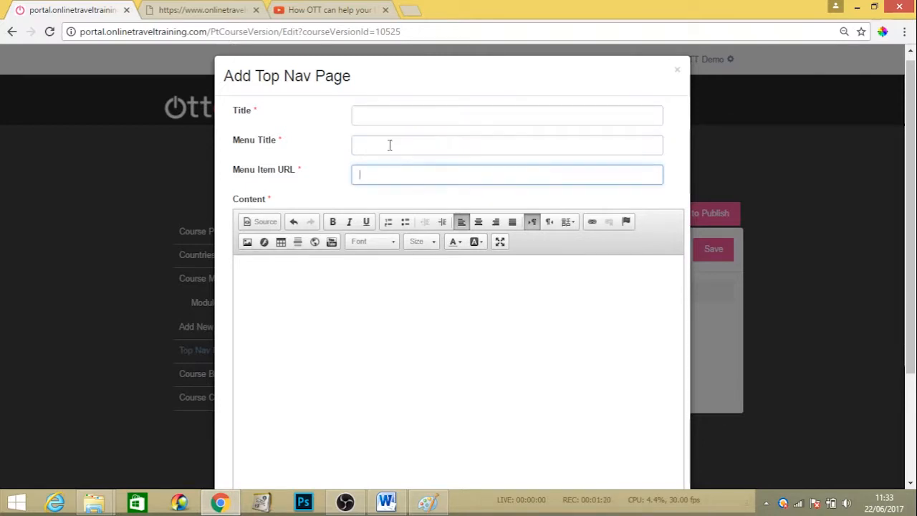
{"action": "left_click", "coordinate": [507, 114]}
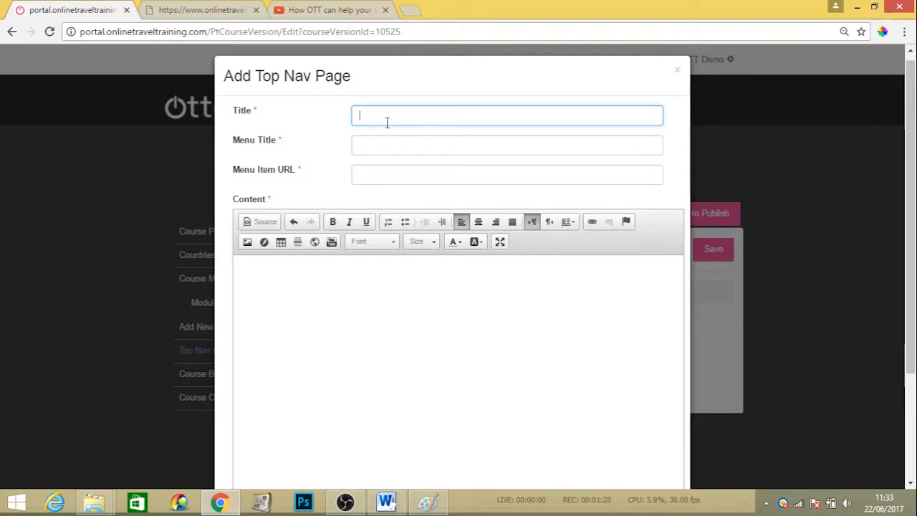
{"action": "type", "text": "Test 1"}
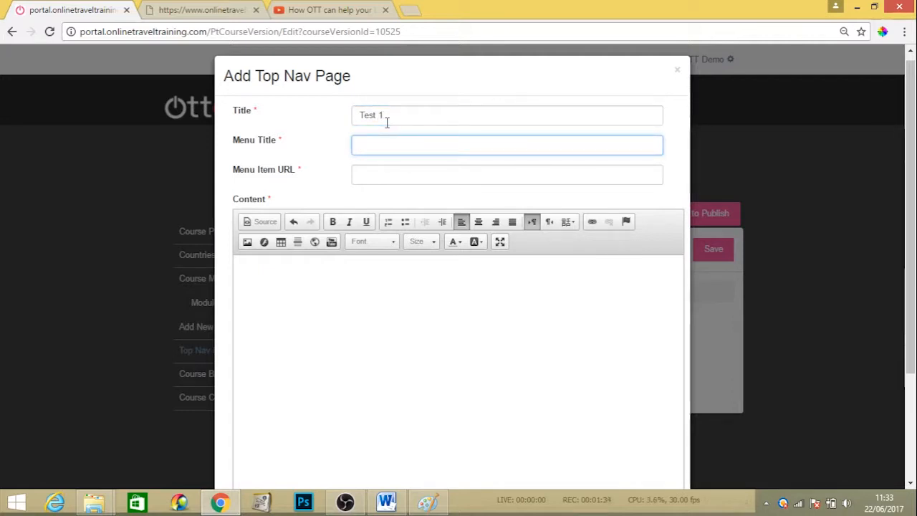
{"action": "type", "text": "Test"}
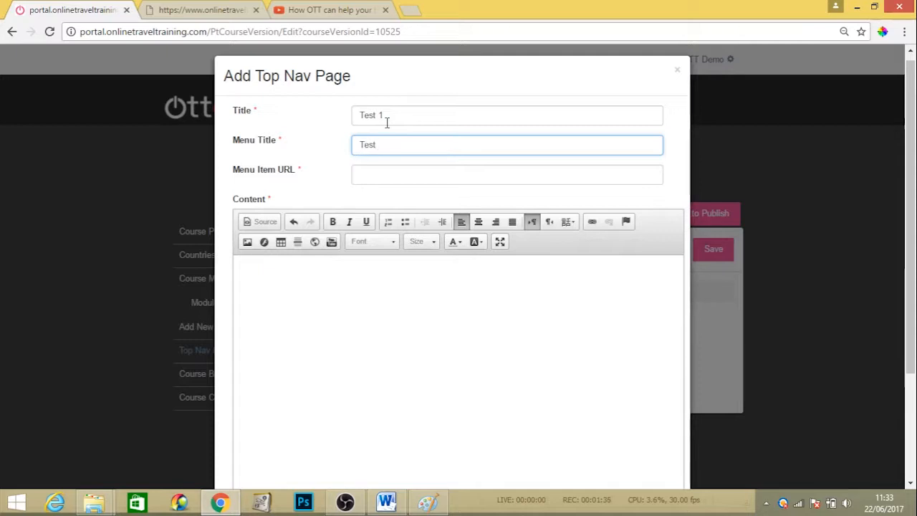
{"action": "type", "text": "1"}
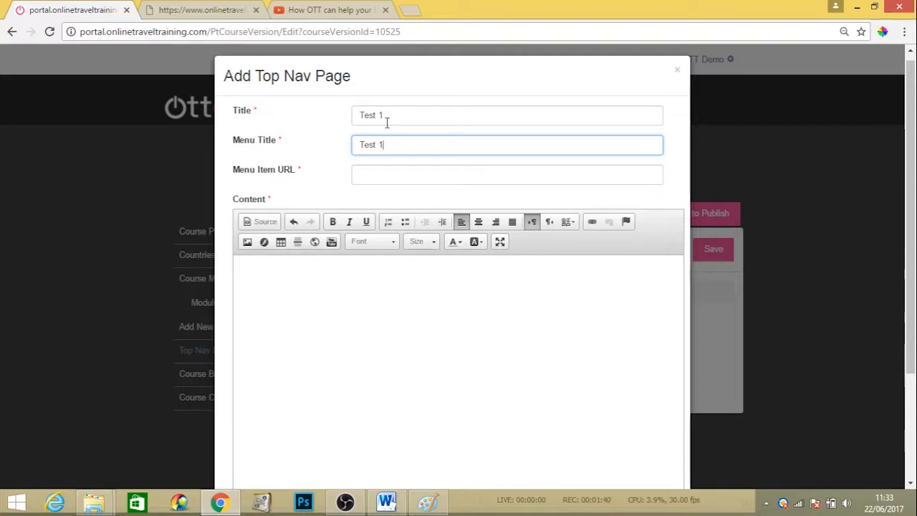
Give the new page the menu item URL 'test1'.
{"action": "left_click", "coordinate": [508, 175]}
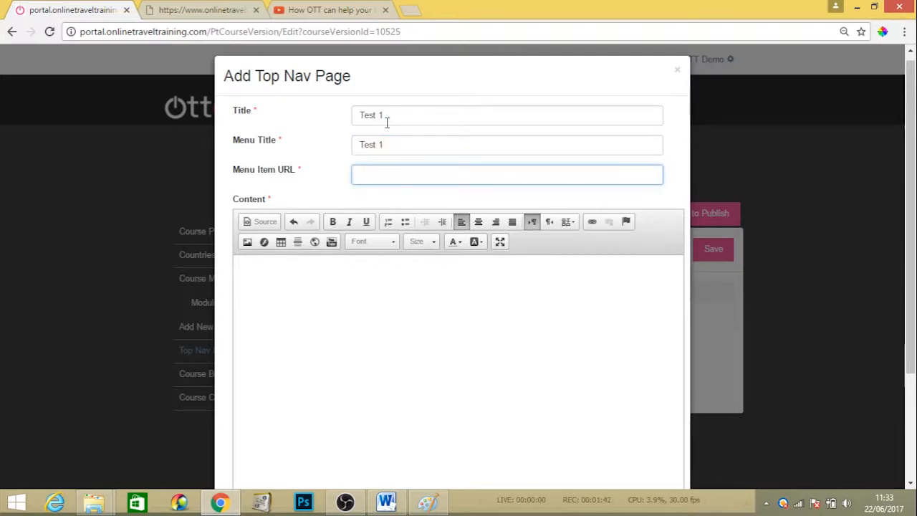
{"action": "type", "text": "test1"}
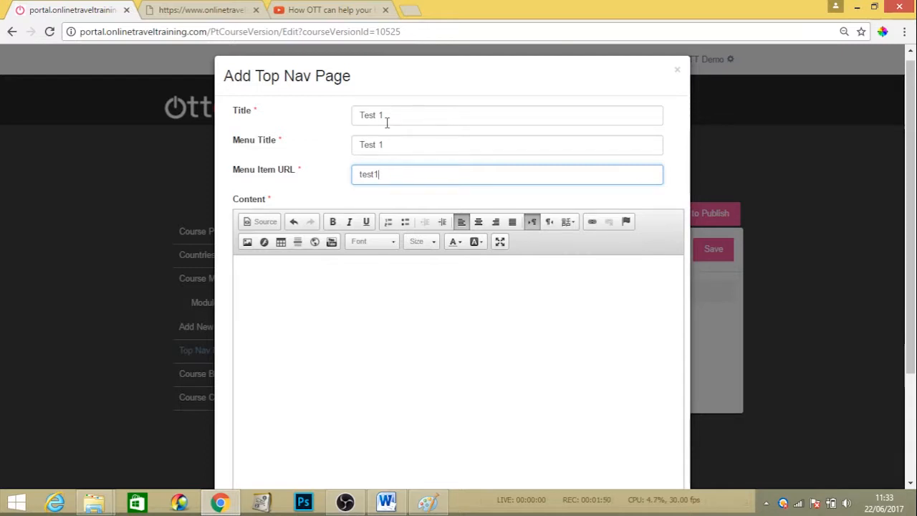
{"action": "mouse_move", "coordinate": [295, 174]}
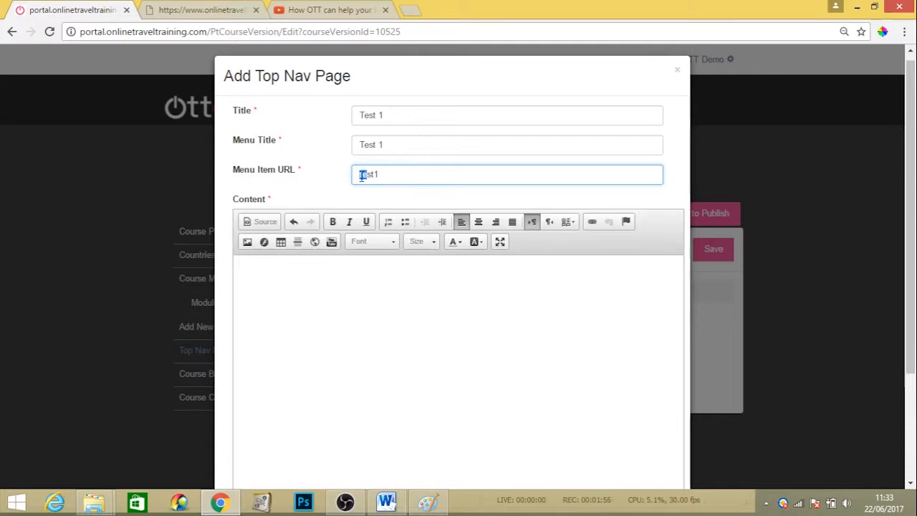
{"action": "left_click", "coordinate": [507, 145]}
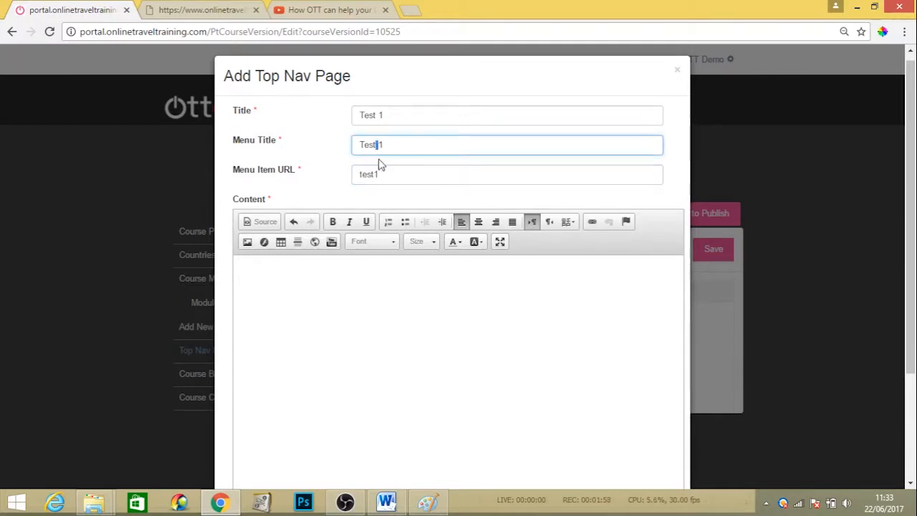
{"action": "left_click", "coordinate": [507, 175]}
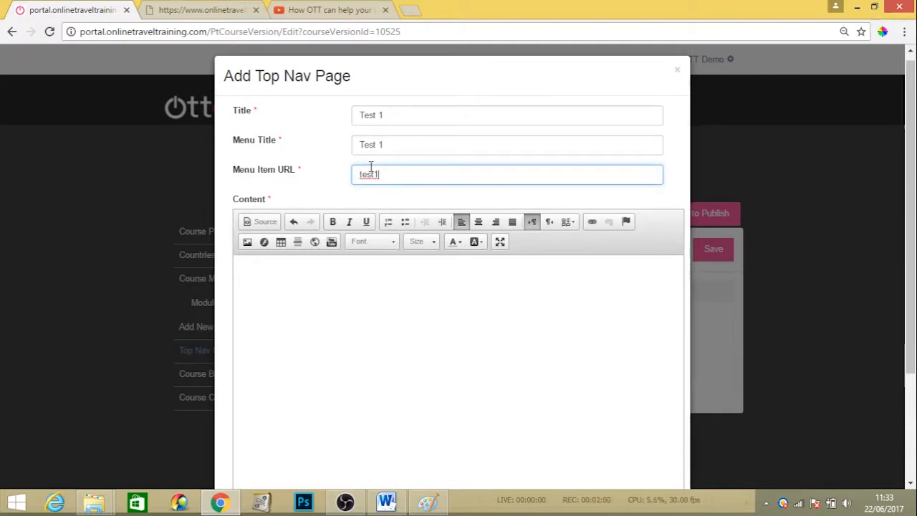
{"action": "scroll", "scroll_direction": "down", "scroll_amount": 3}
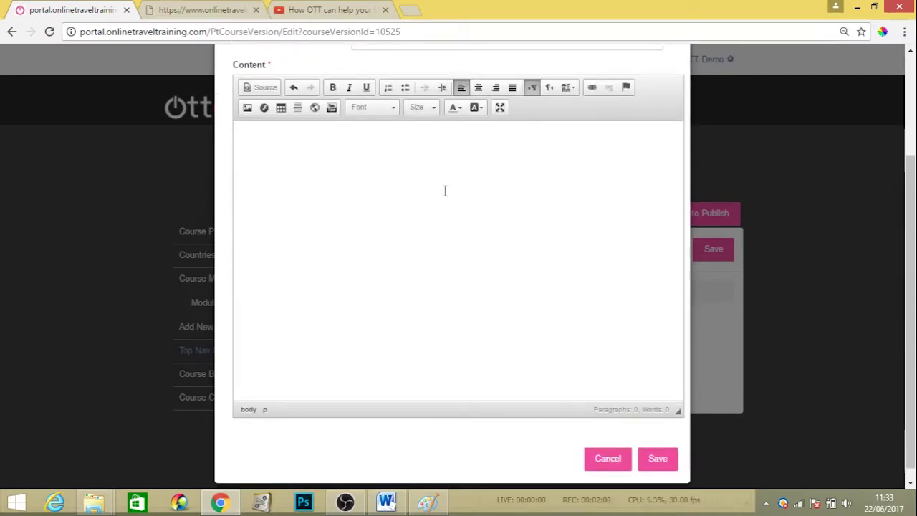
Fill the page content text and save the 'Test 1' top nav page.
{"action": "type", "text": "content on"}
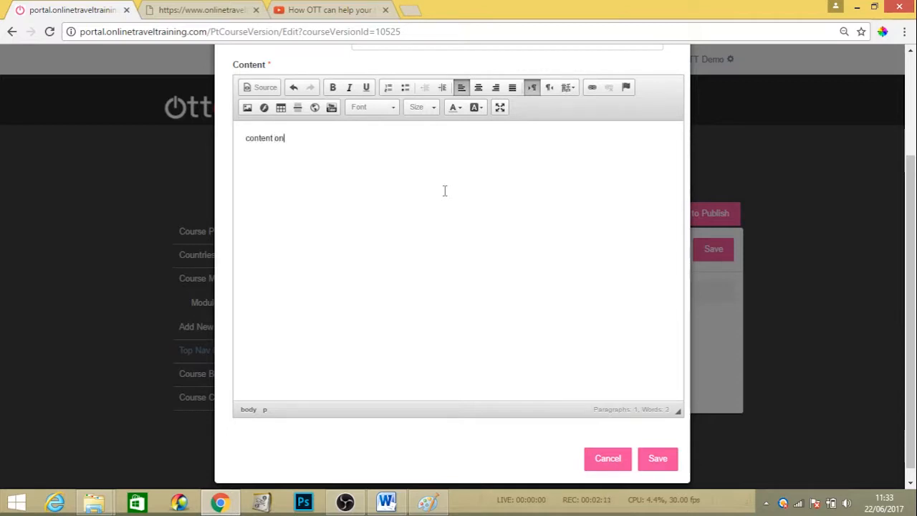
{"action": "type", "text": "conetnt"}
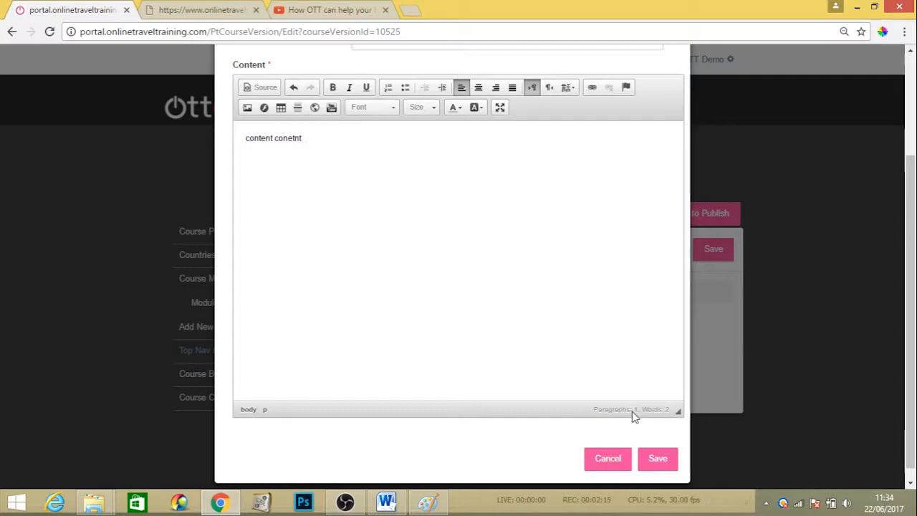
{"action": "left_click", "coordinate": [656, 459]}
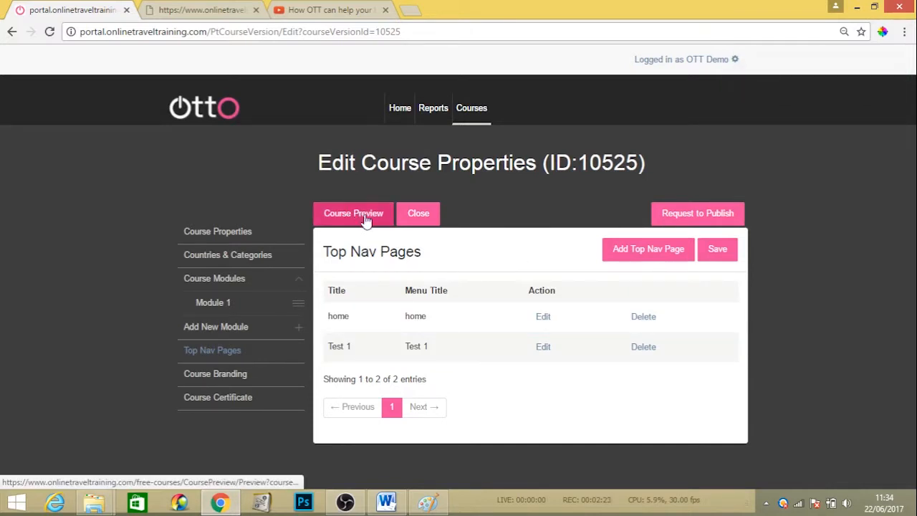
Preview the course showing the new 'Test 1' top tab beside home.
{"action": "left_click", "coordinate": [352, 212]}
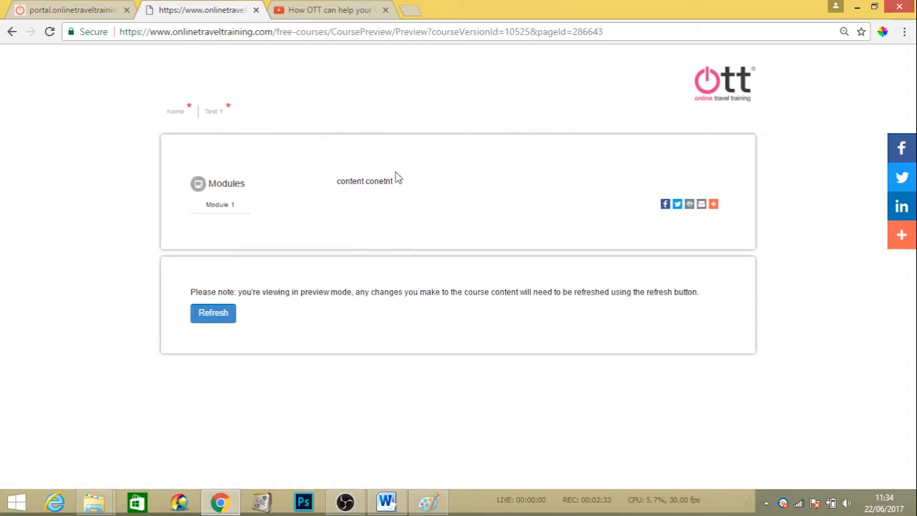
{"action": "mouse_move", "coordinate": [227, 114]}
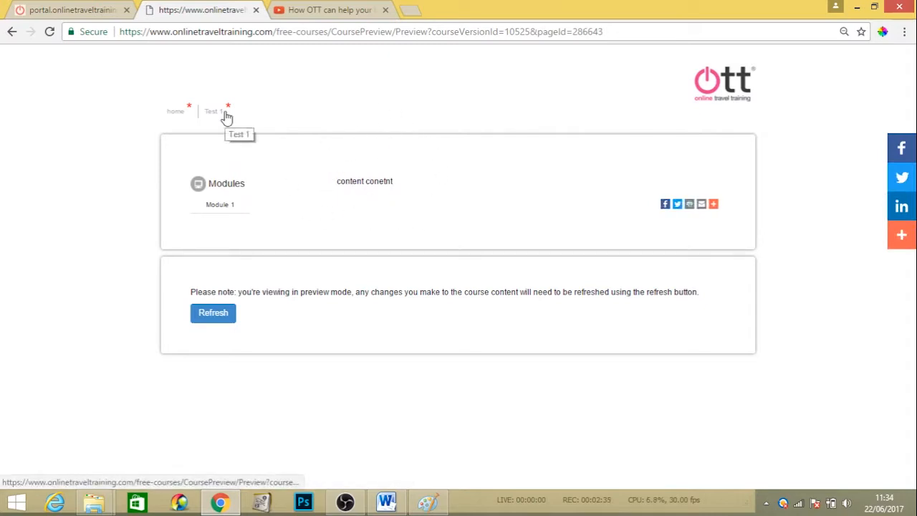
{"action": "mouse_move", "coordinate": [287, 79]}
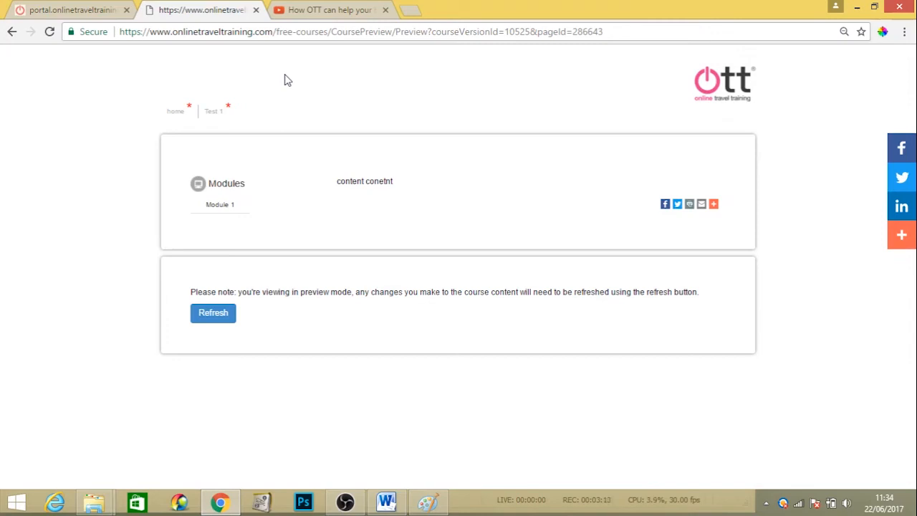
{"action": "mouse_move", "coordinate": [480, 126]}
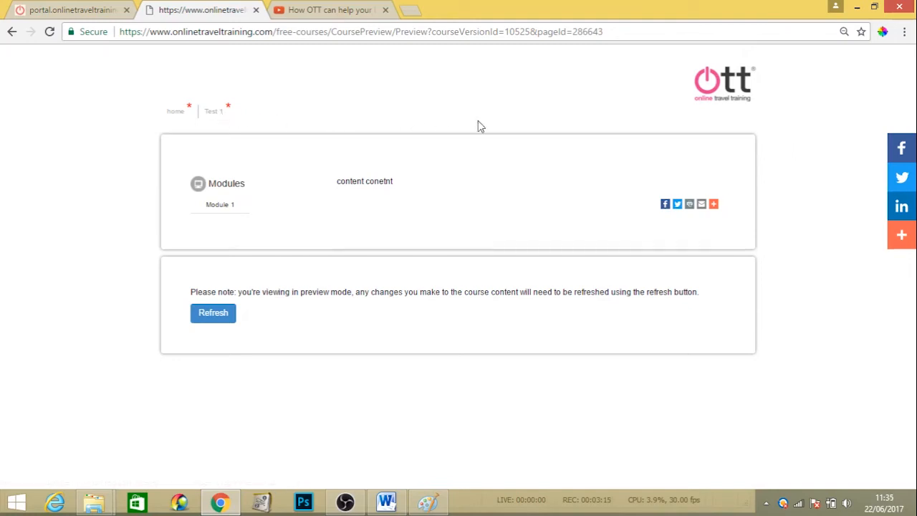
{"action": "mouse_move", "coordinate": [258, 116]}
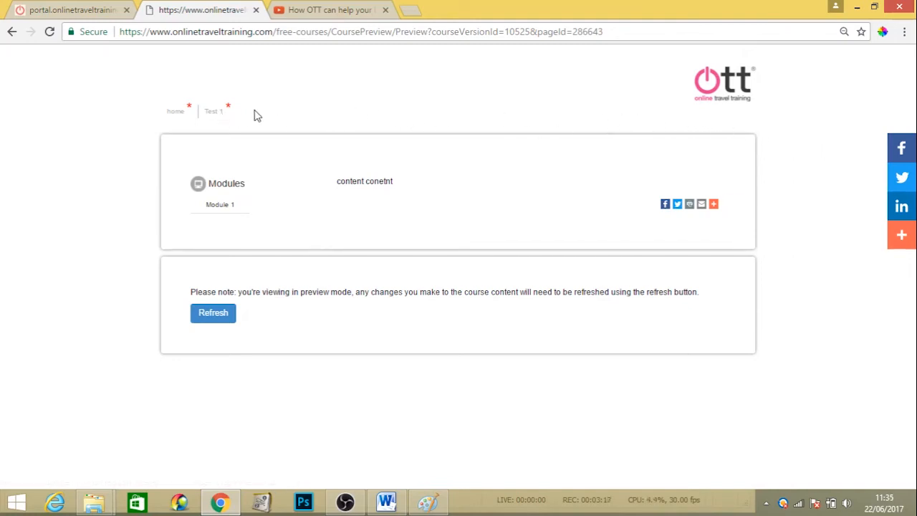
{"action": "mouse_move", "coordinate": [341, 115]}
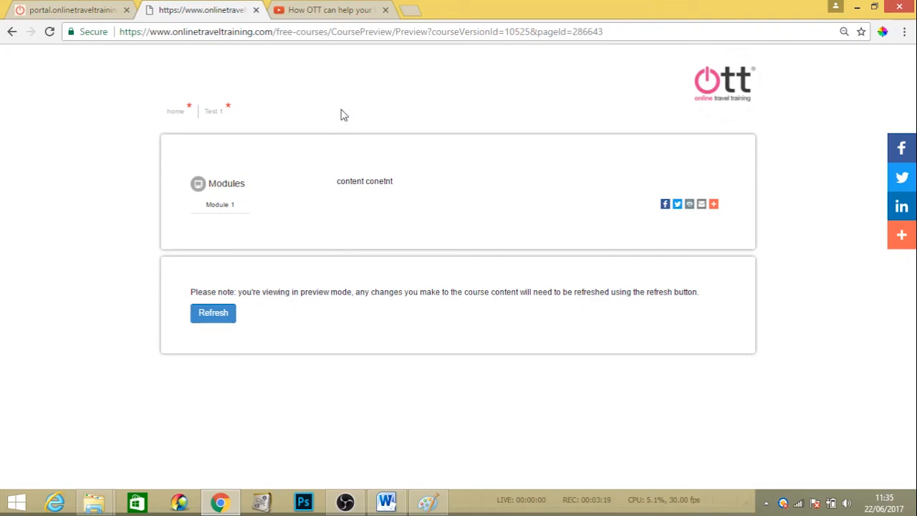